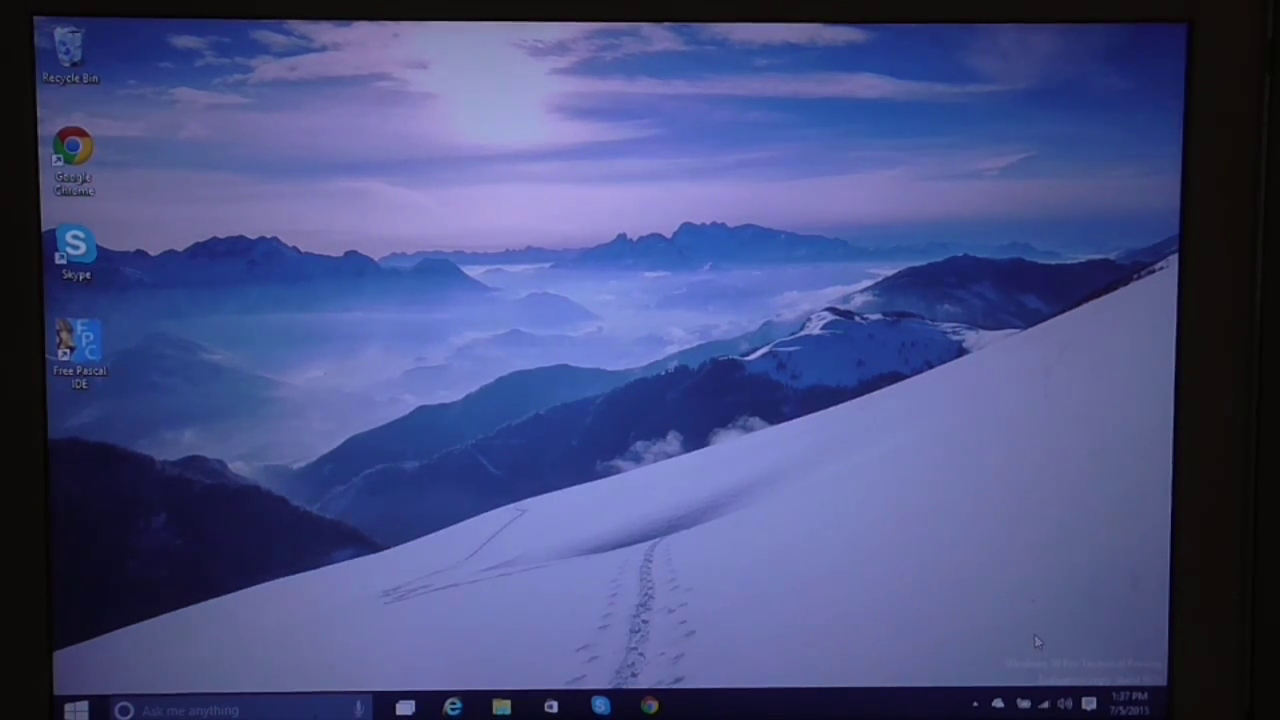
mouse_move(362, 643)
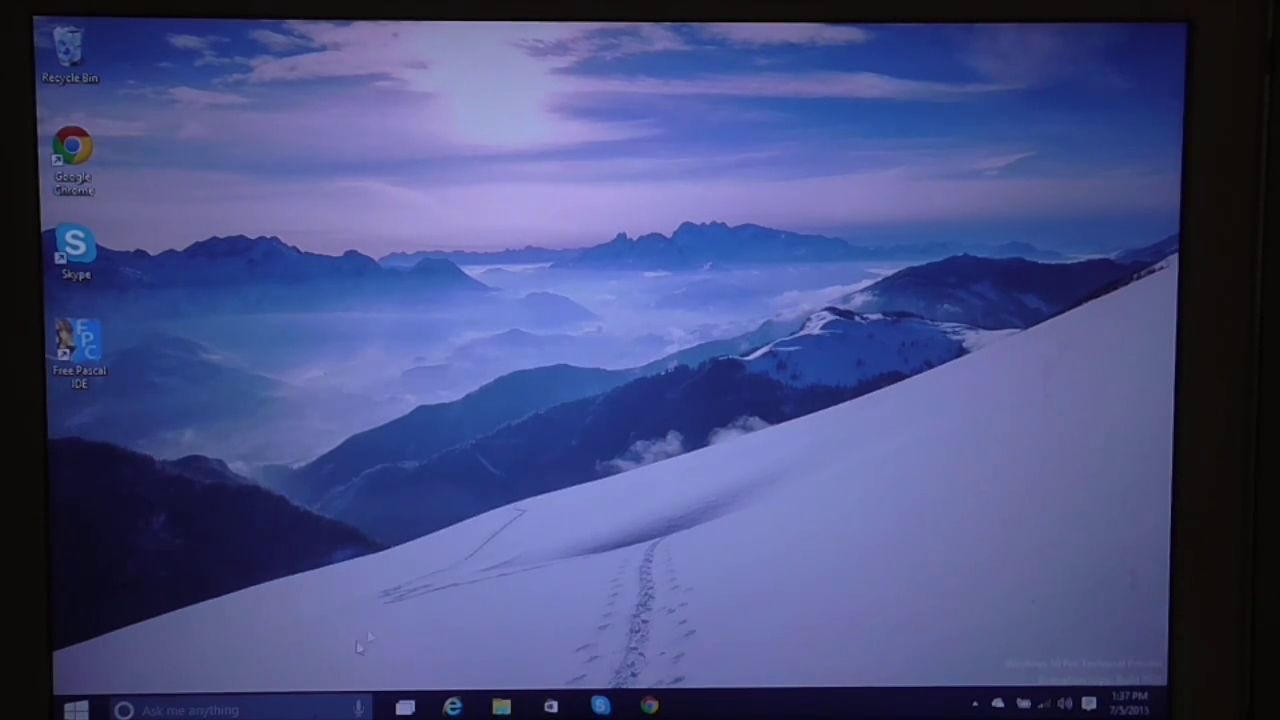
Step: Open This PC in File Explorer from the taskbar search results
click(130, 709)
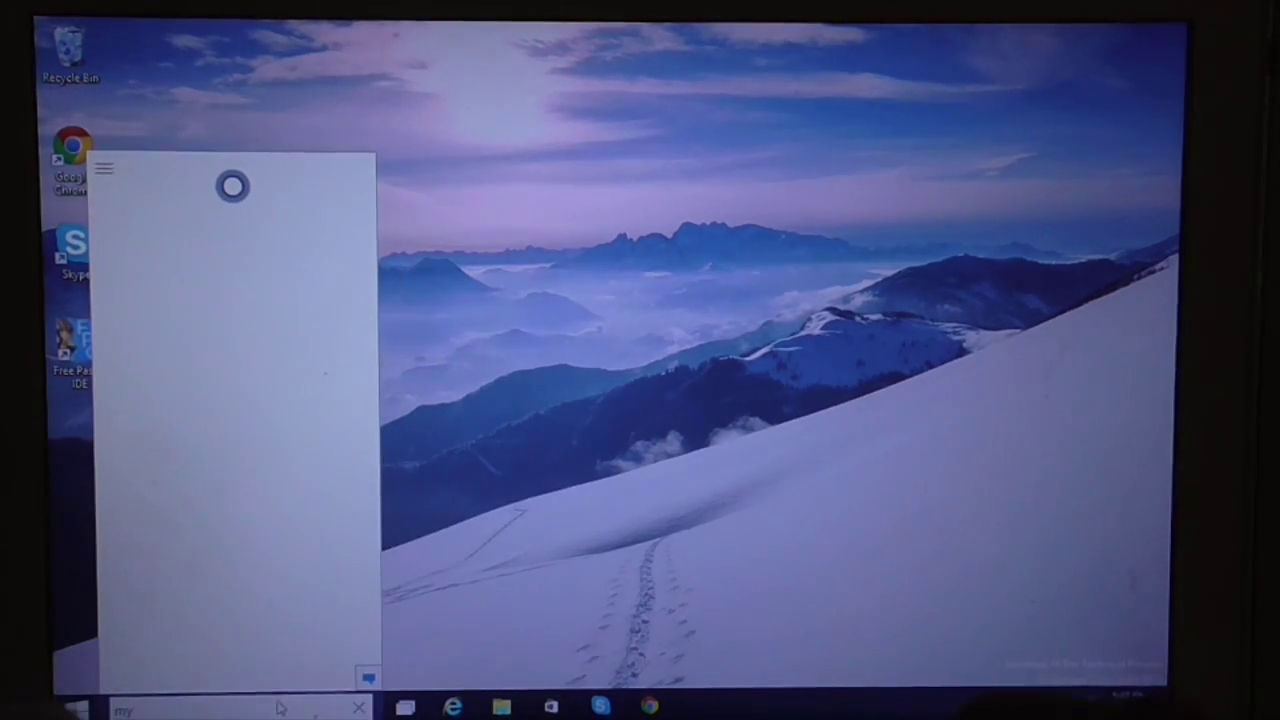
click(500, 707)
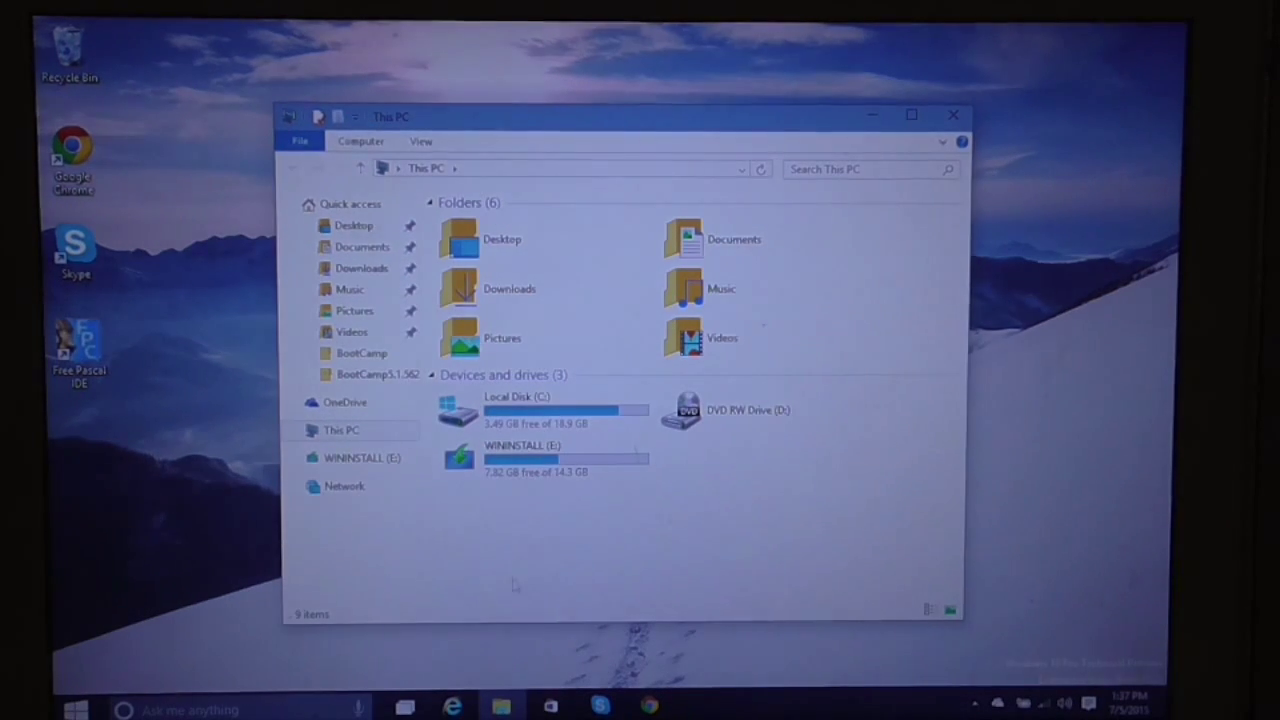
Step: Browse into the WININSTALL (E:) drive's BootCamp5.1.5621 package down to its Drivers folder
double_click(458, 455)
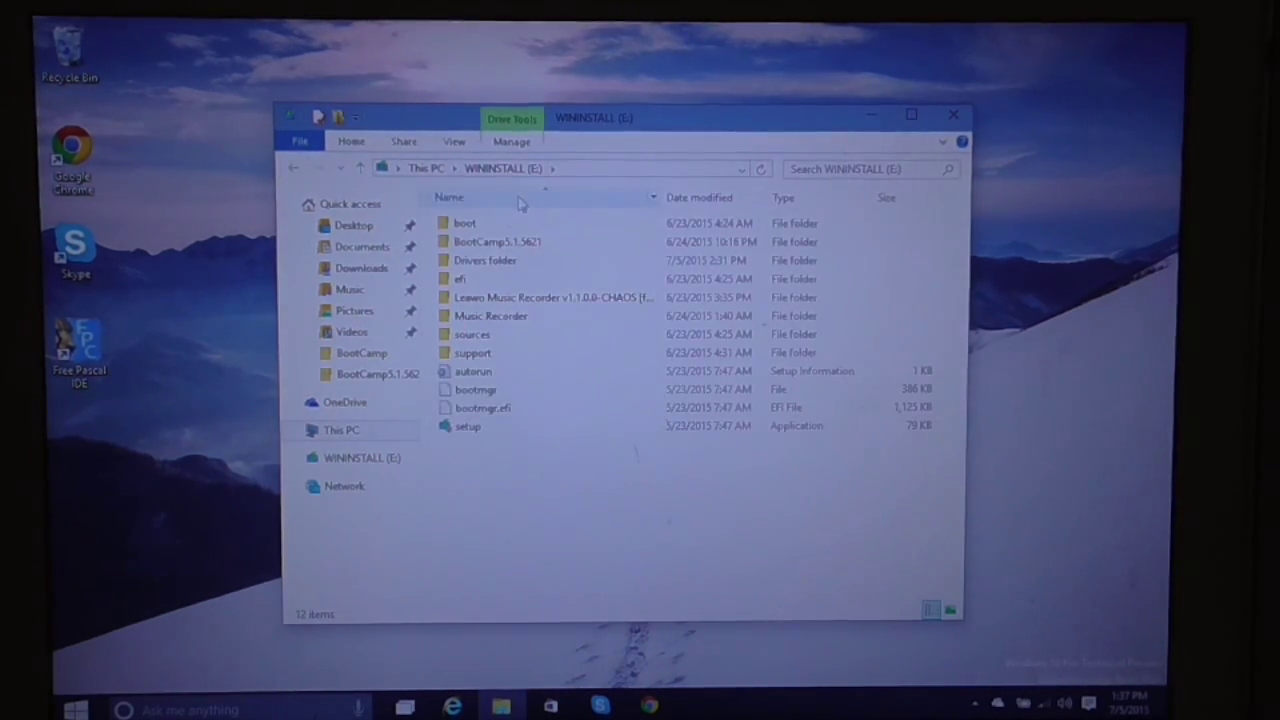
double_click(497, 241)
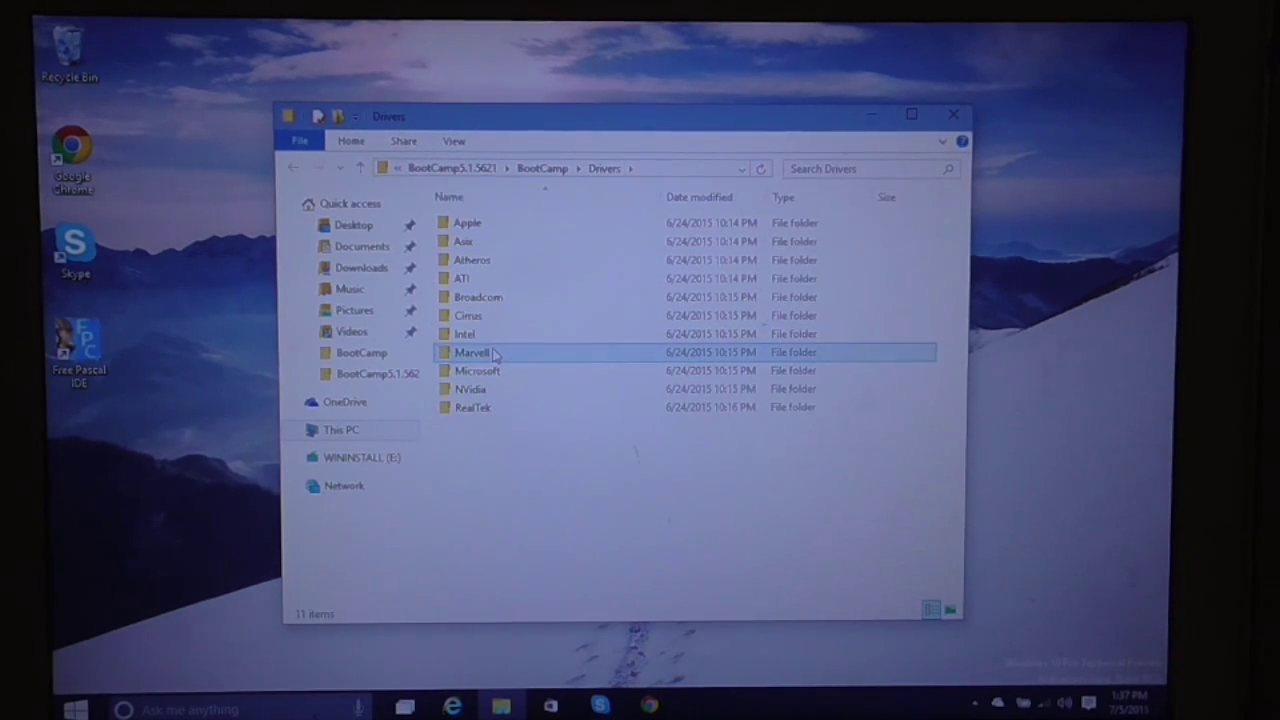
mouse_move(490, 352)
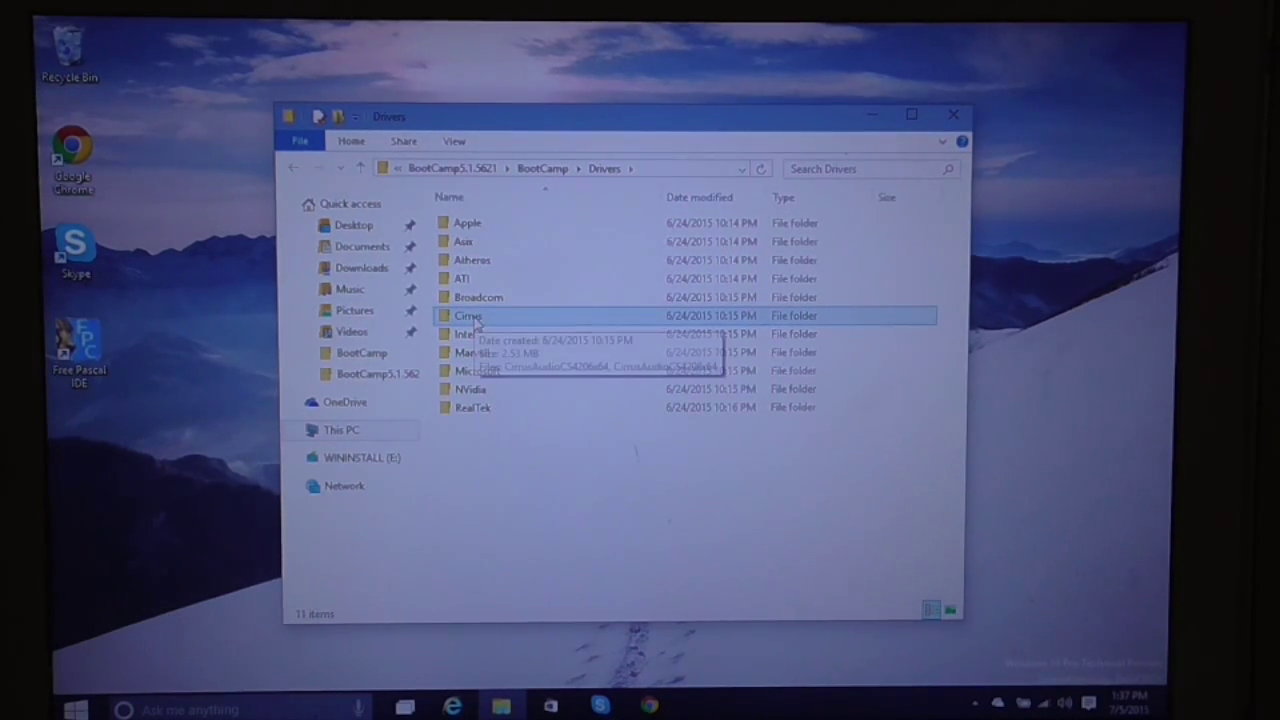
Step: Inspect the Cirrus folder's CirrusAudio installers, return to Drivers, and close File Explorer
double_click(468, 315)
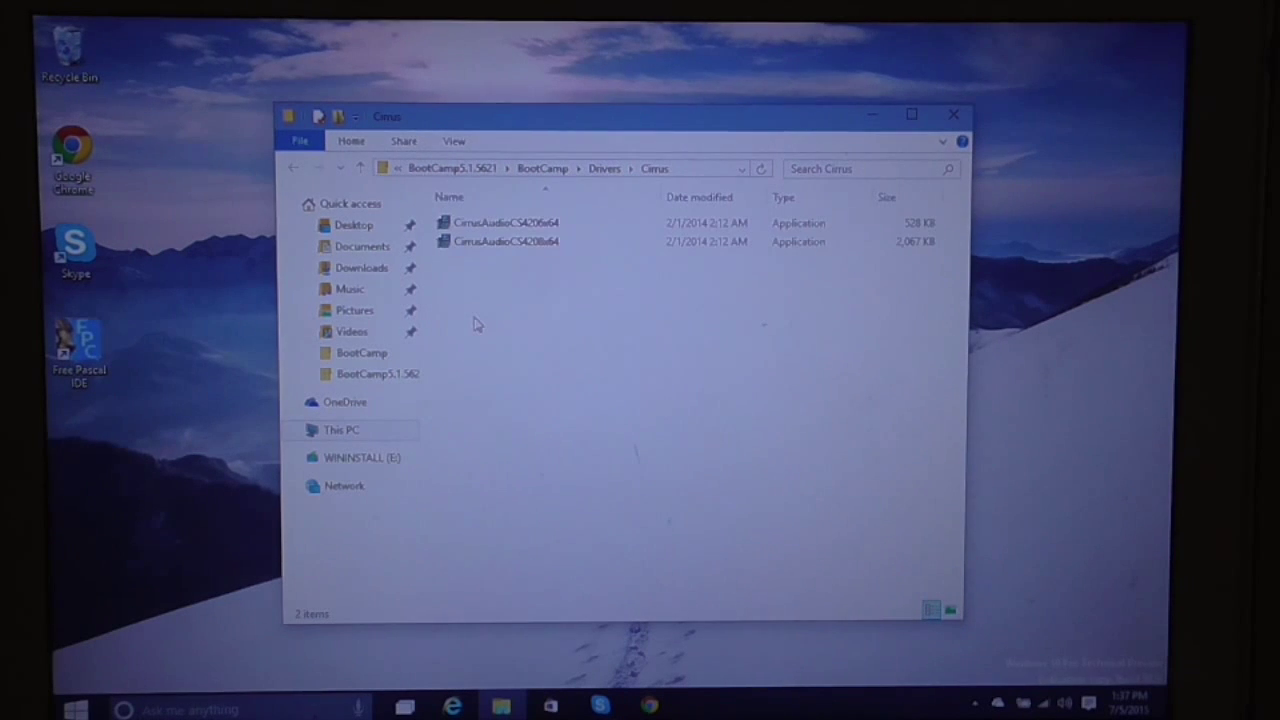
click(505, 223)
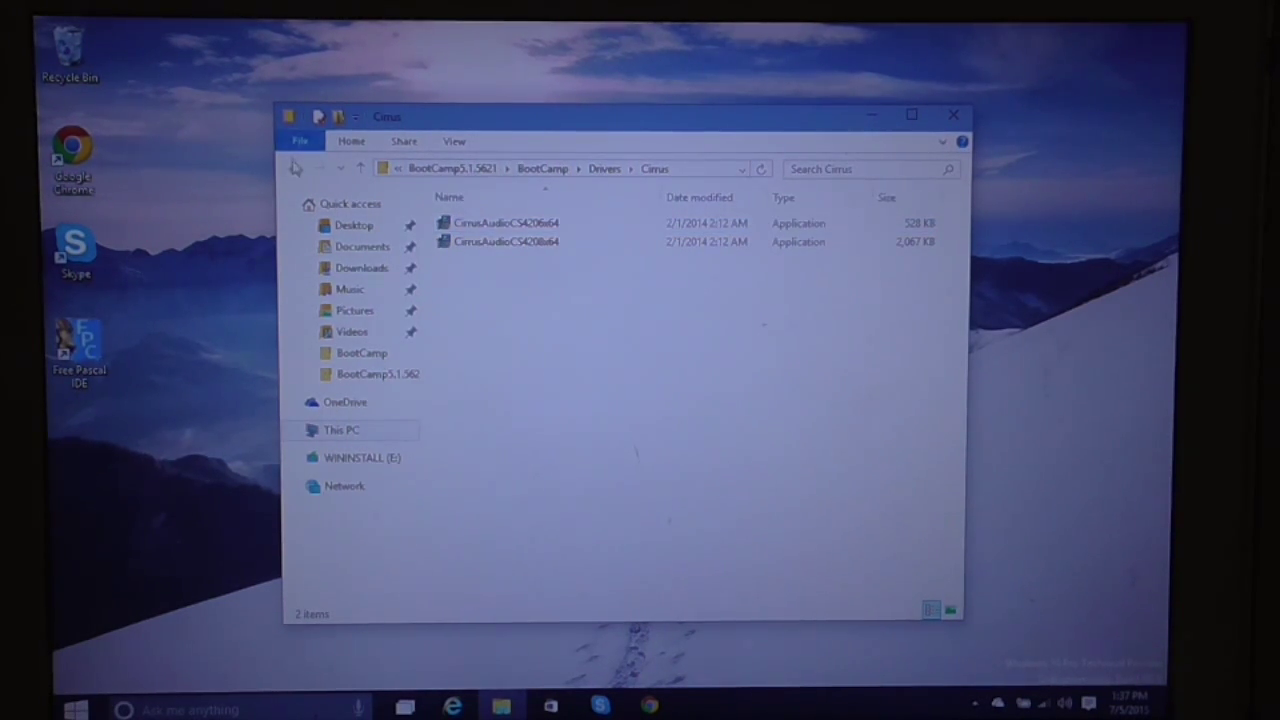
mouse_move(296, 167)
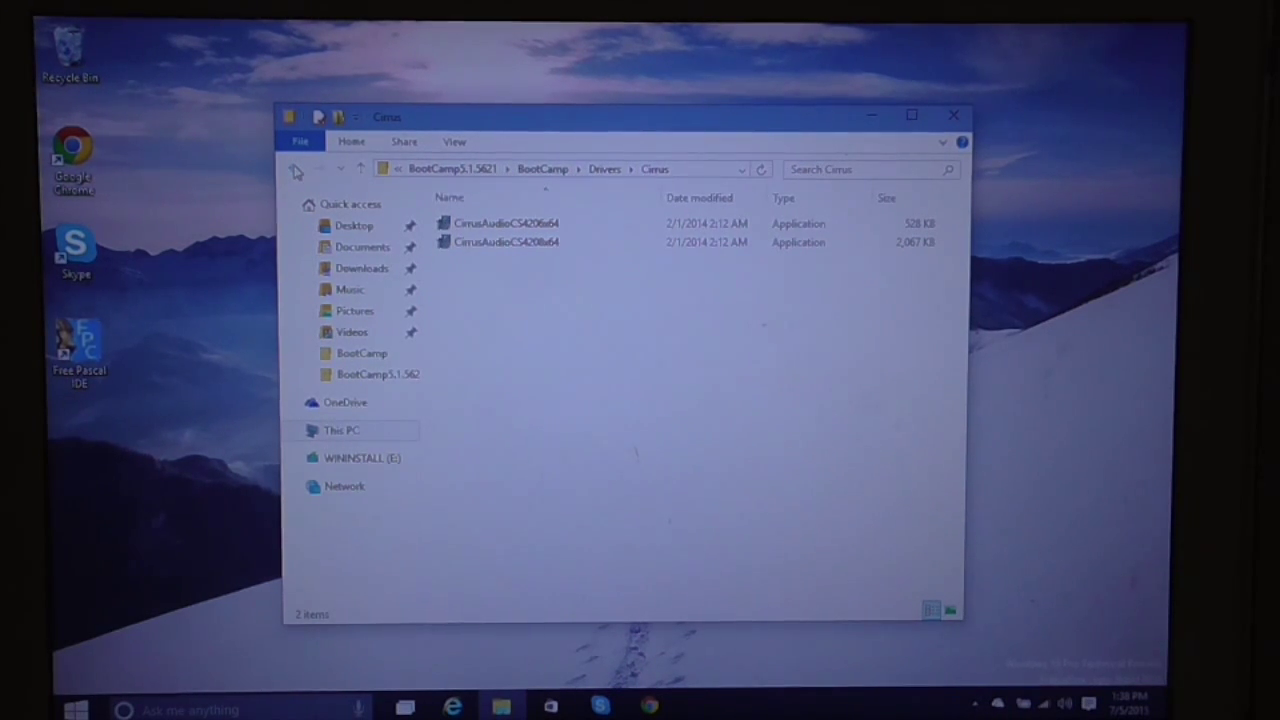
click(293, 168)
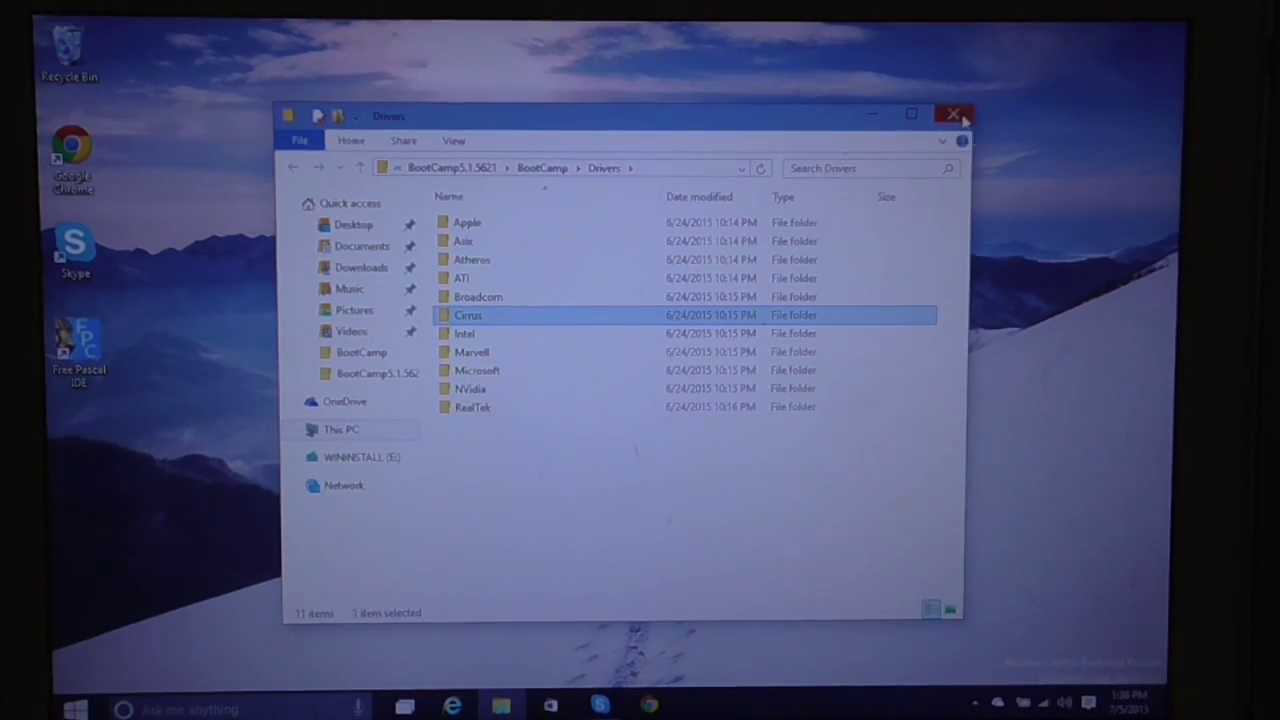
click(953, 114)
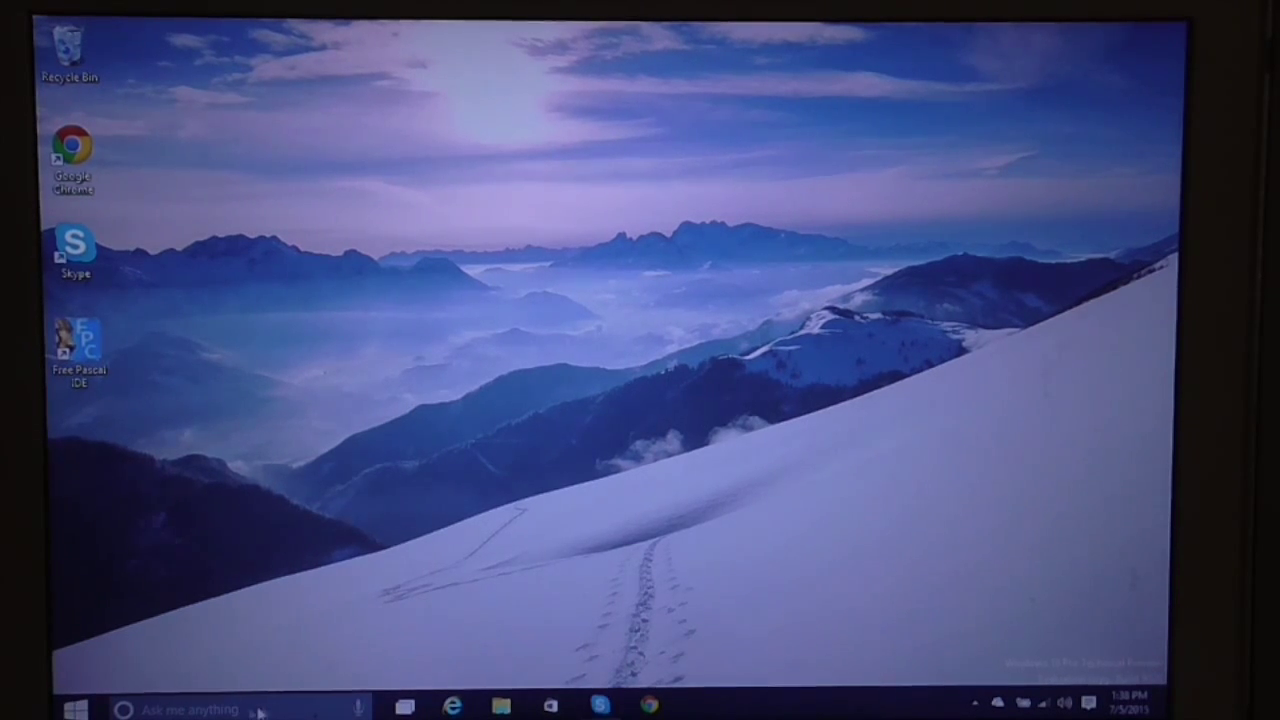
click(185, 710)
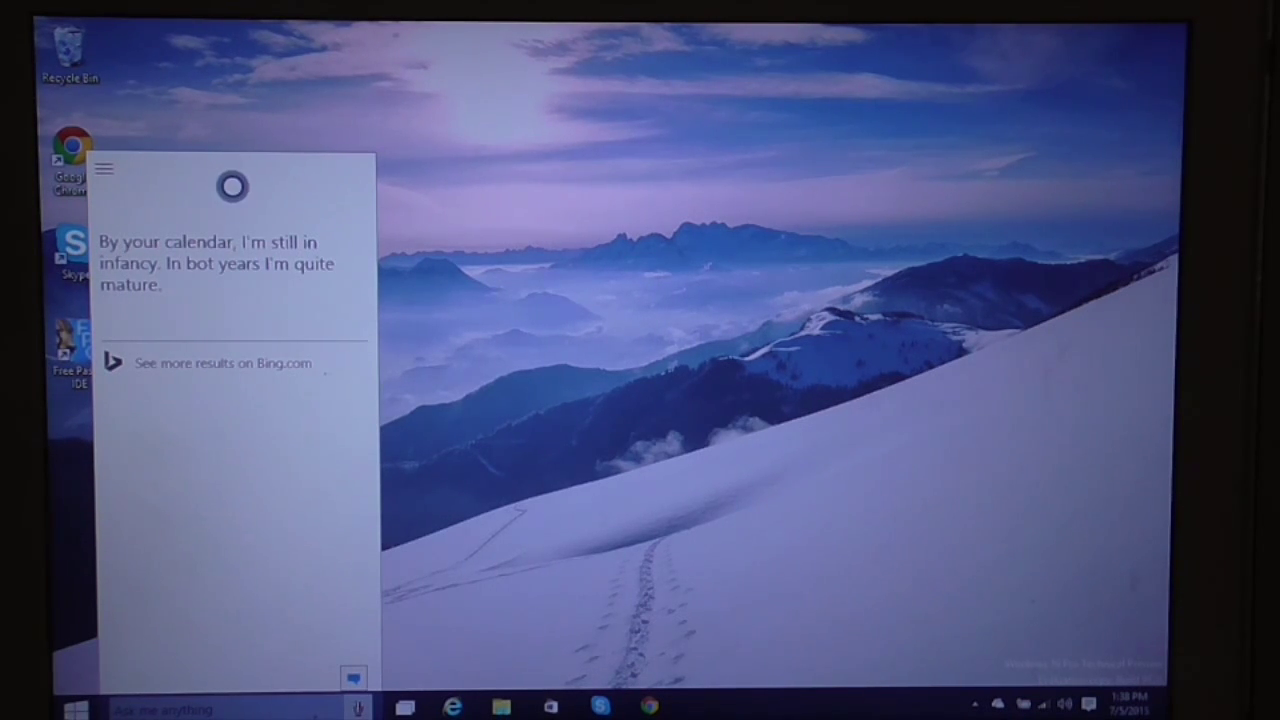
click(357, 708)
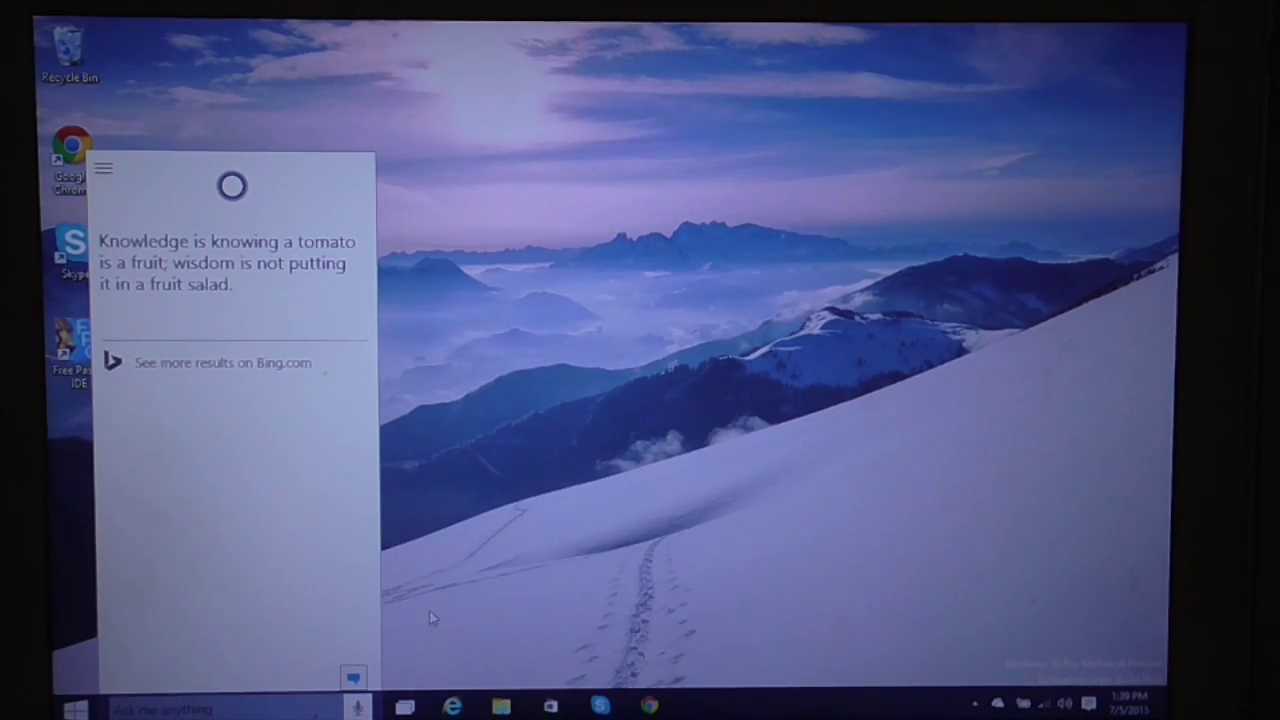
click(430, 617)
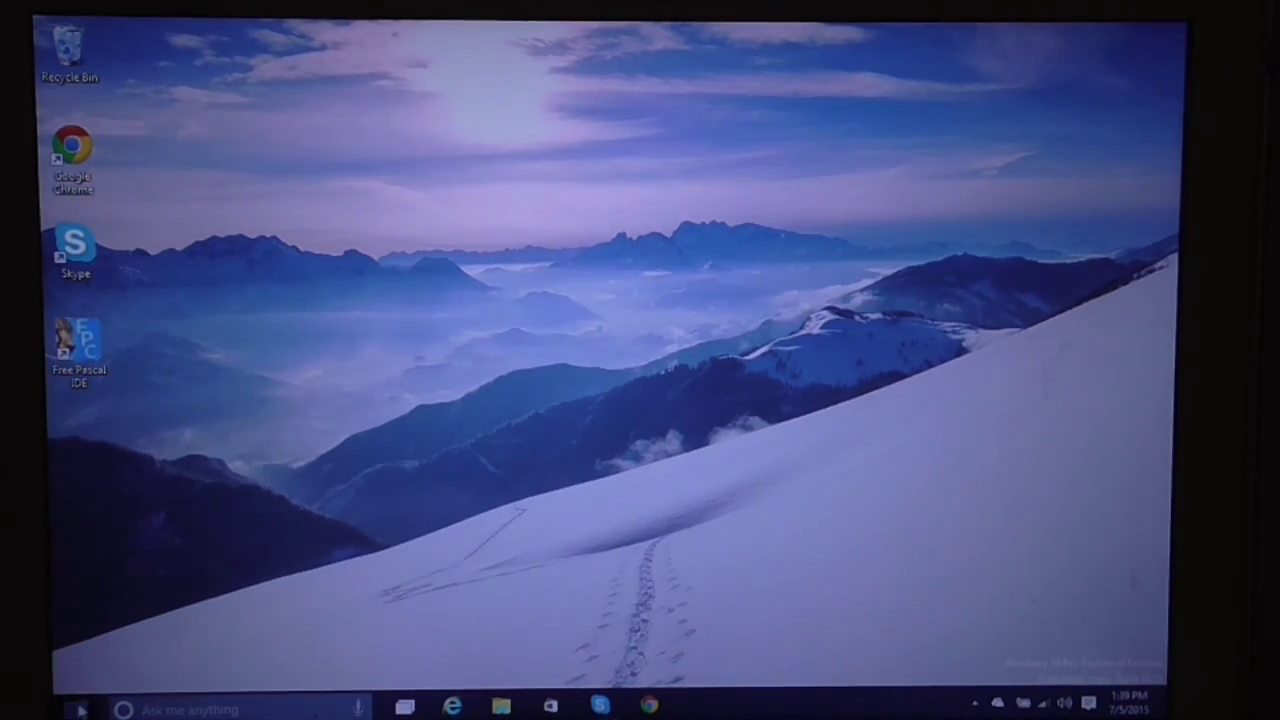
click(80, 708)
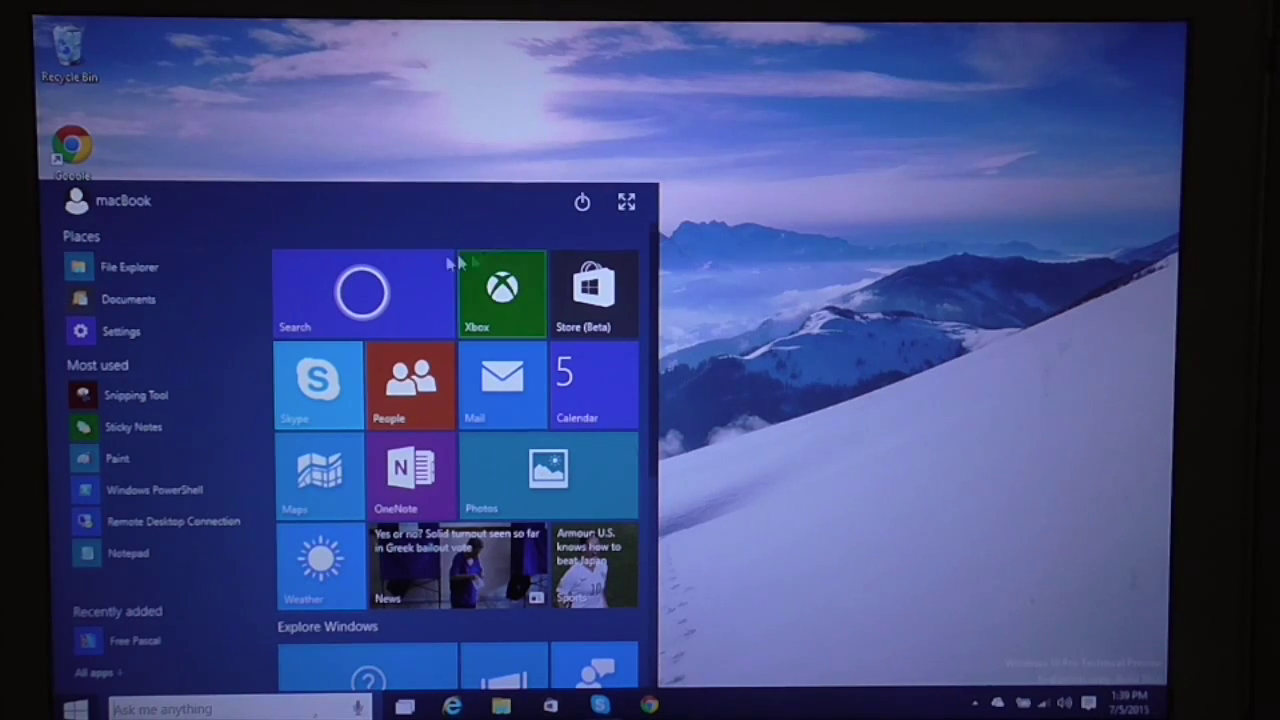
scroll(down, 3)
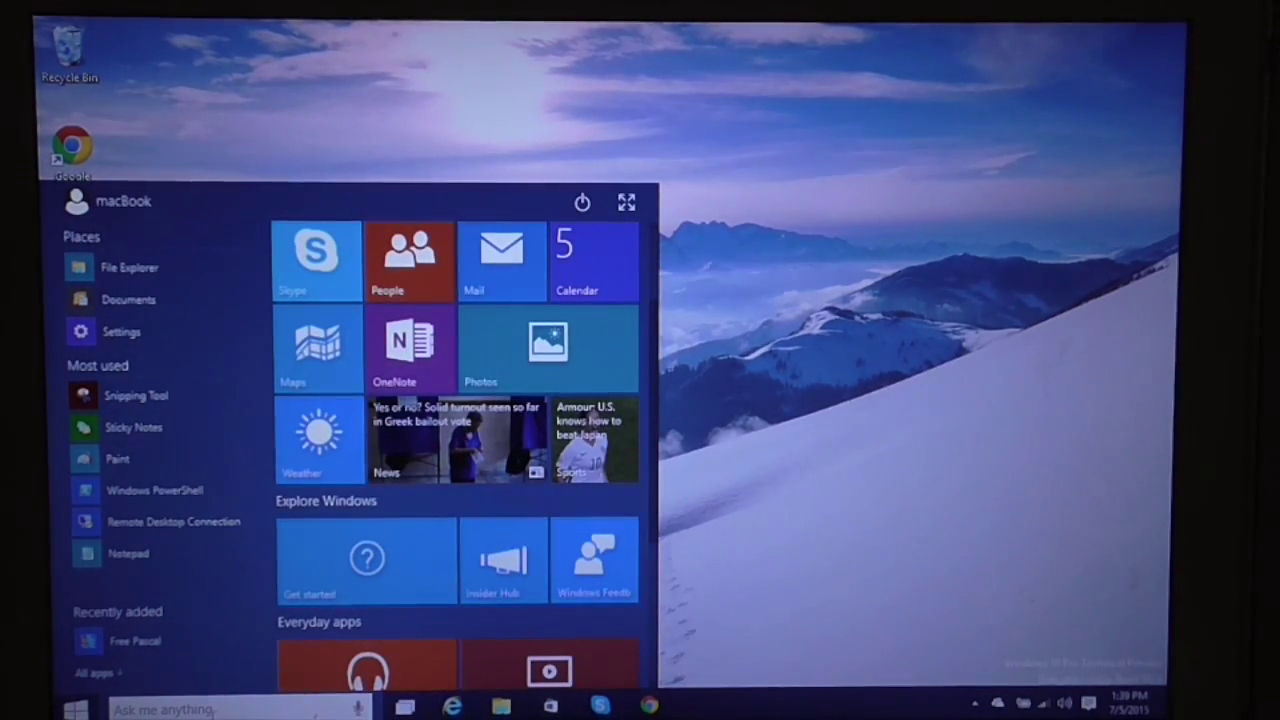
click(200, 708)
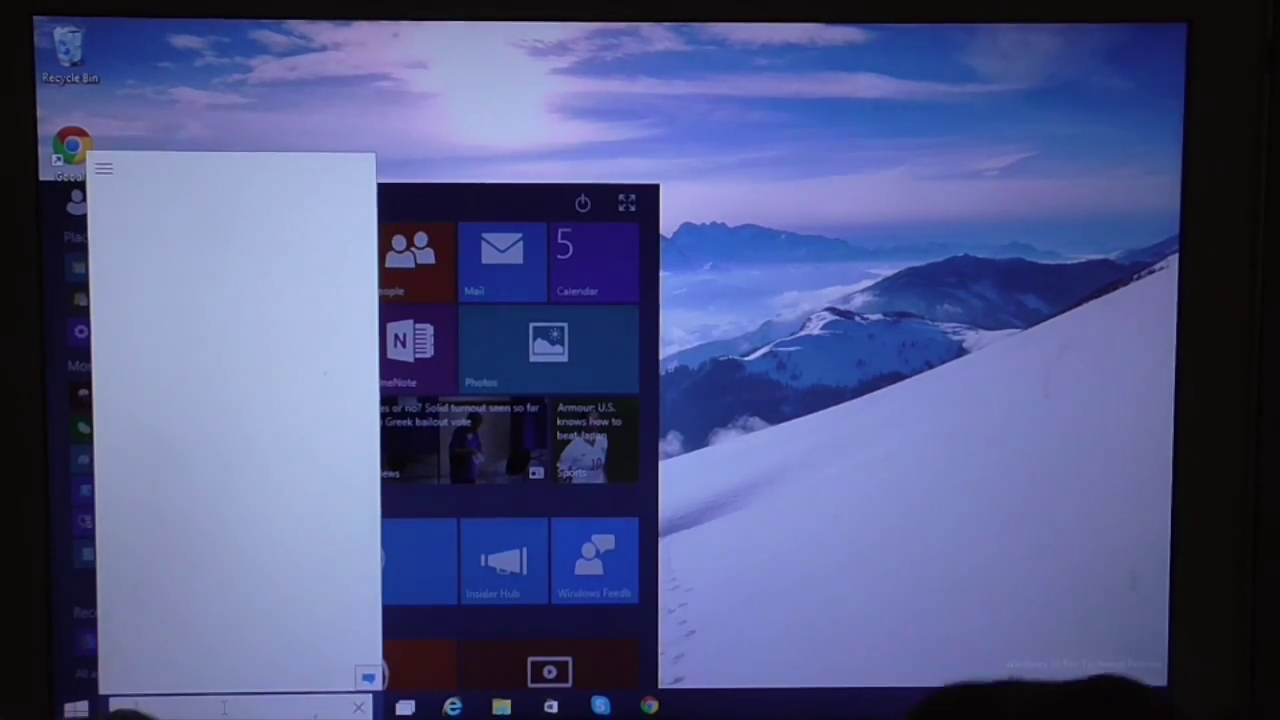
text(my)
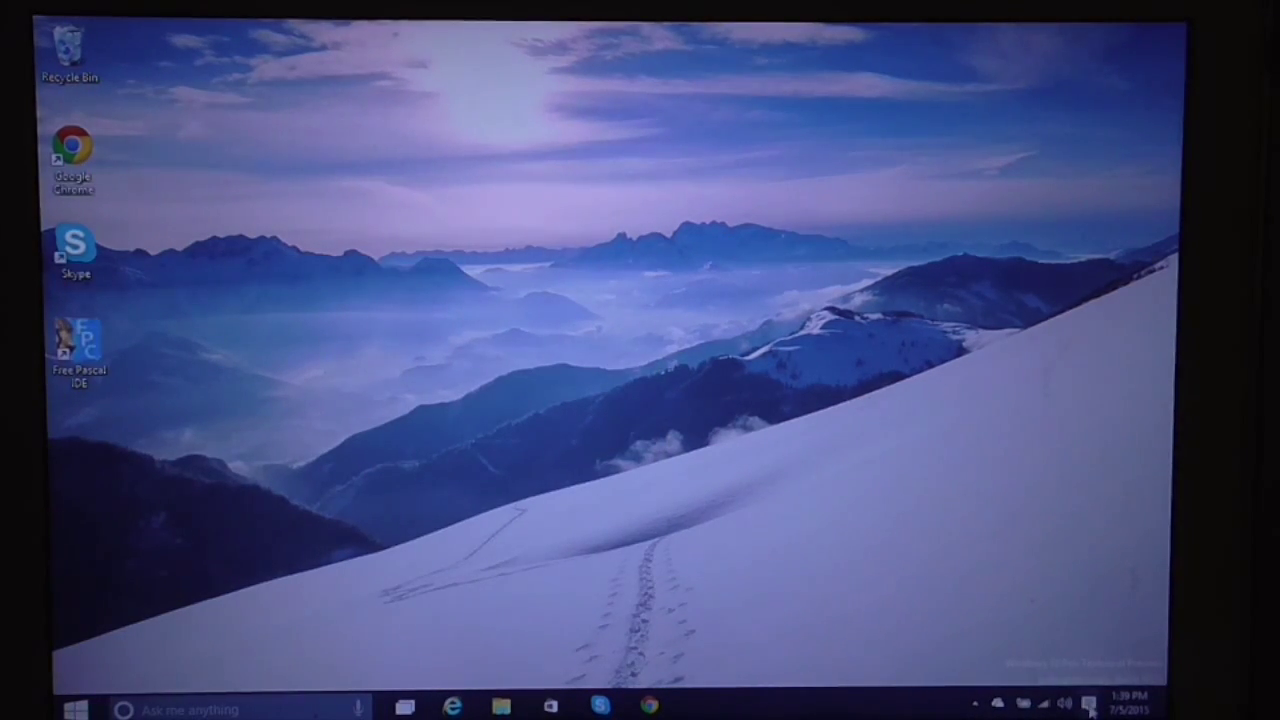
mouse_move(1098, 705)
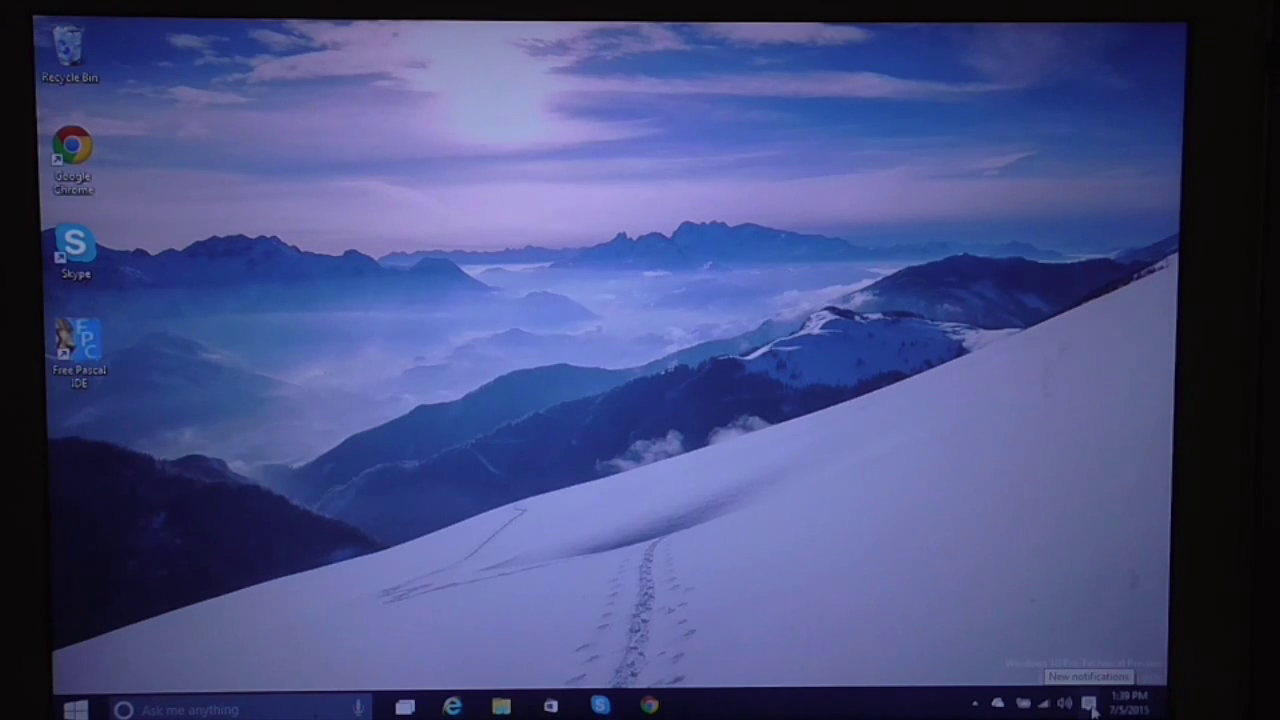
Step: Reach the System Display settings page through an Action Center quick-action tile
click(1096, 705)
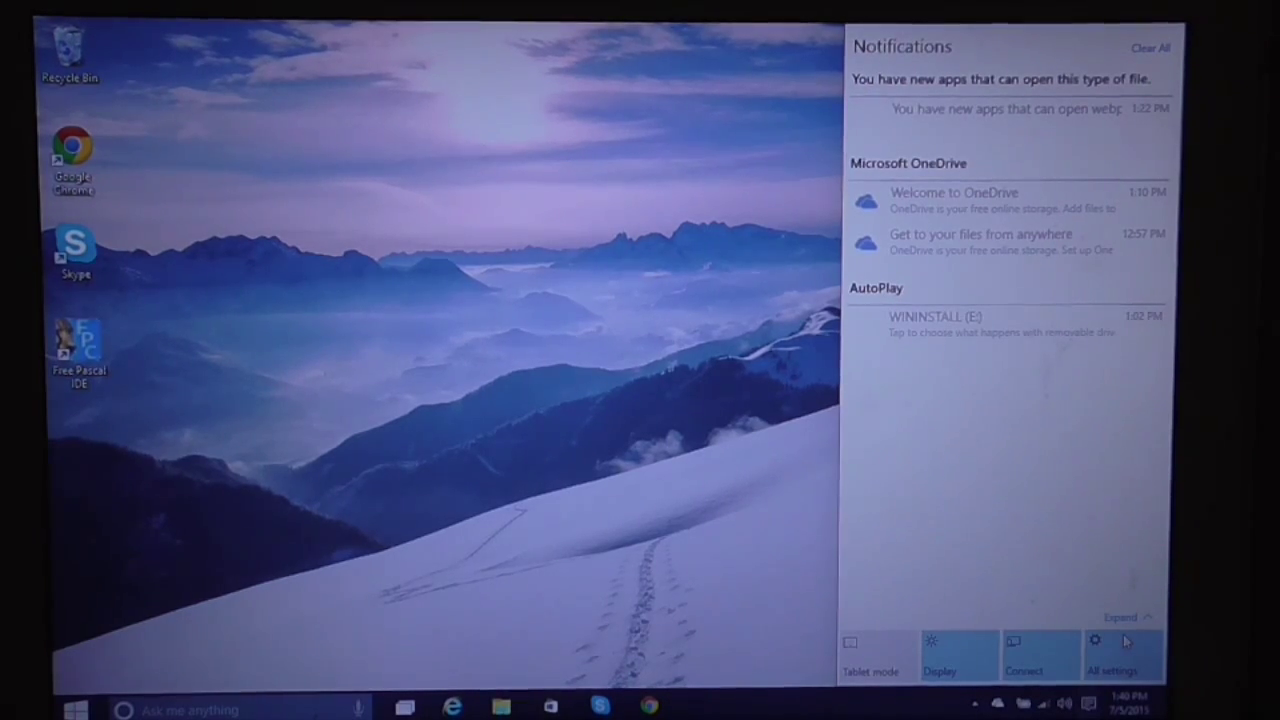
click(1095, 650)
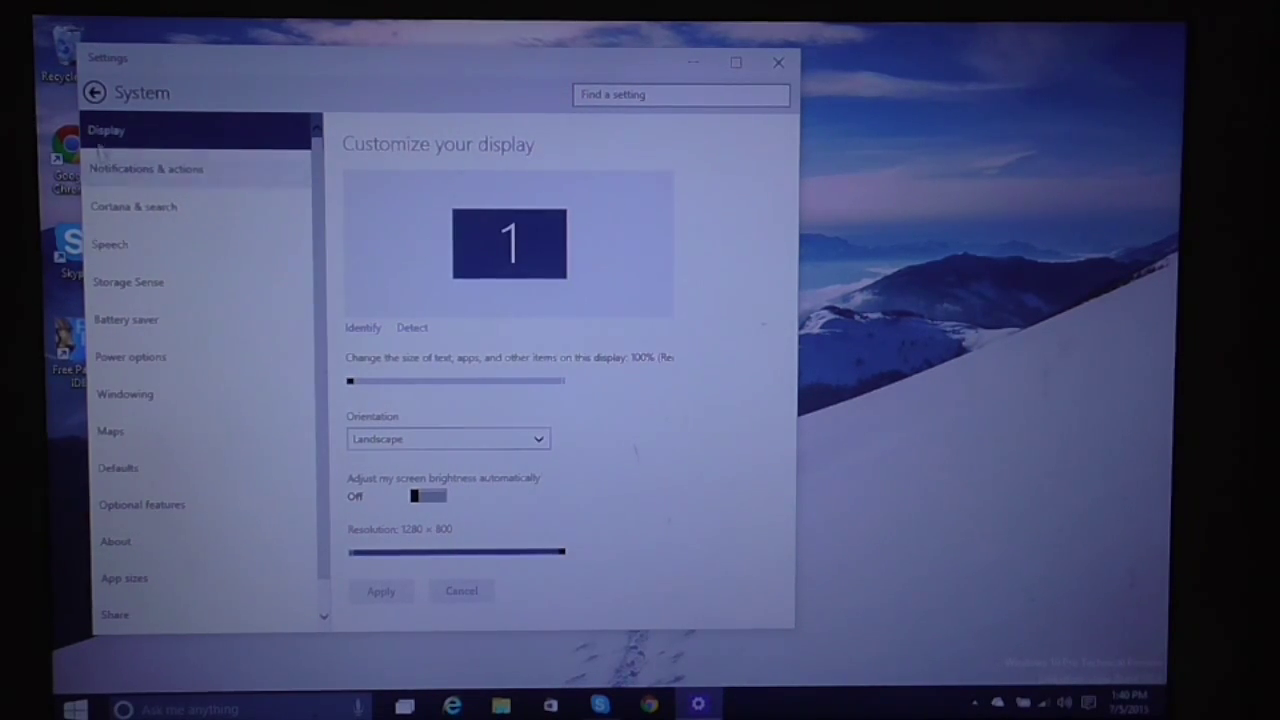
Step: View the Mouse & touchpad page under Devices in Settings
click(94, 92)
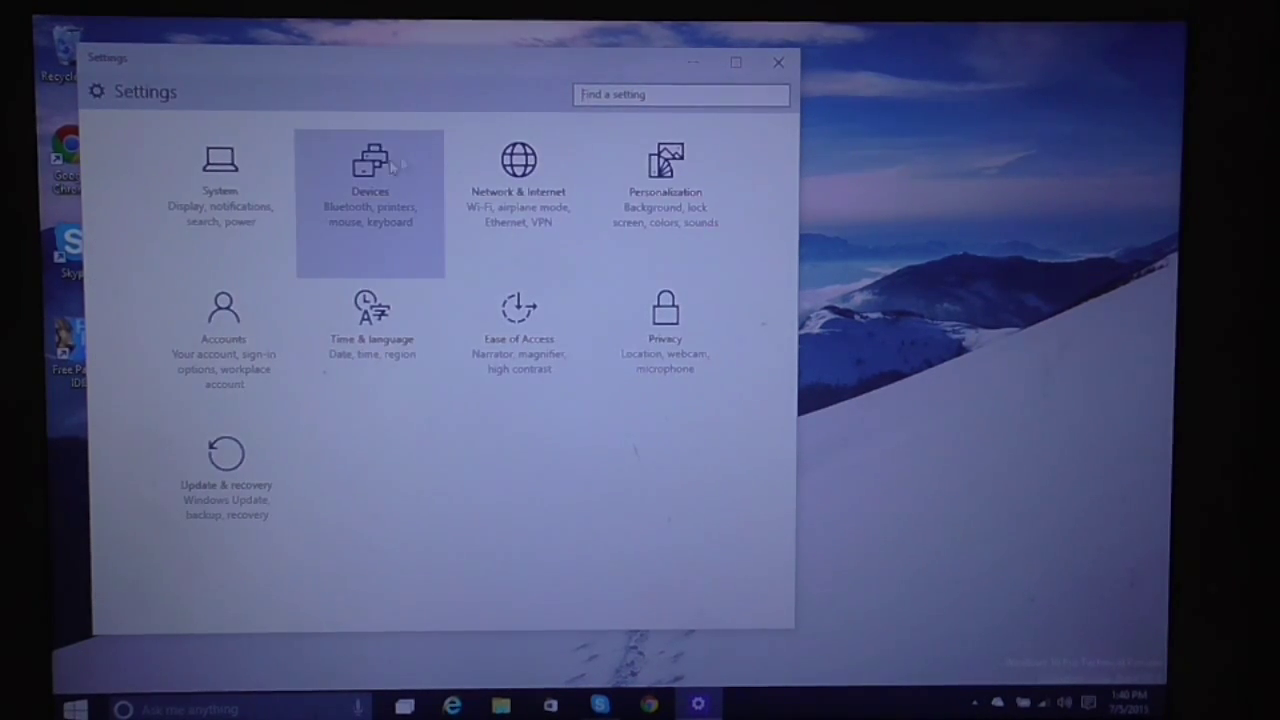
click(370, 175)
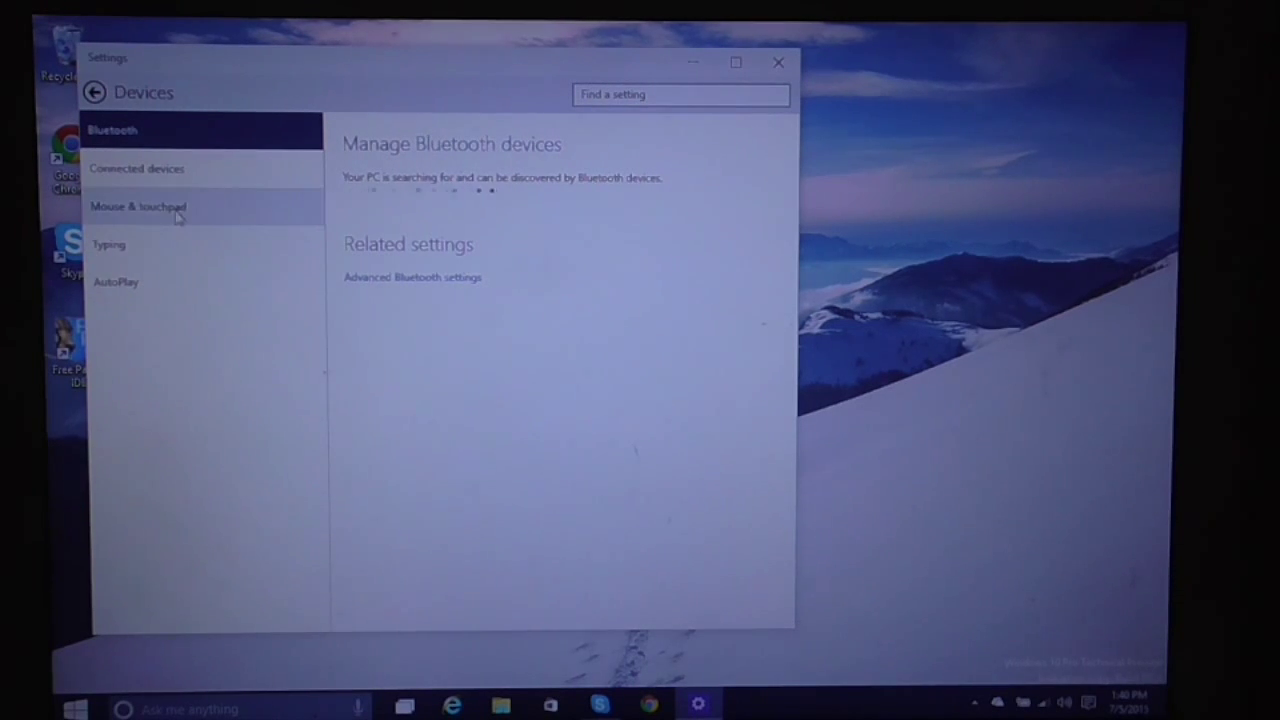
click(138, 206)
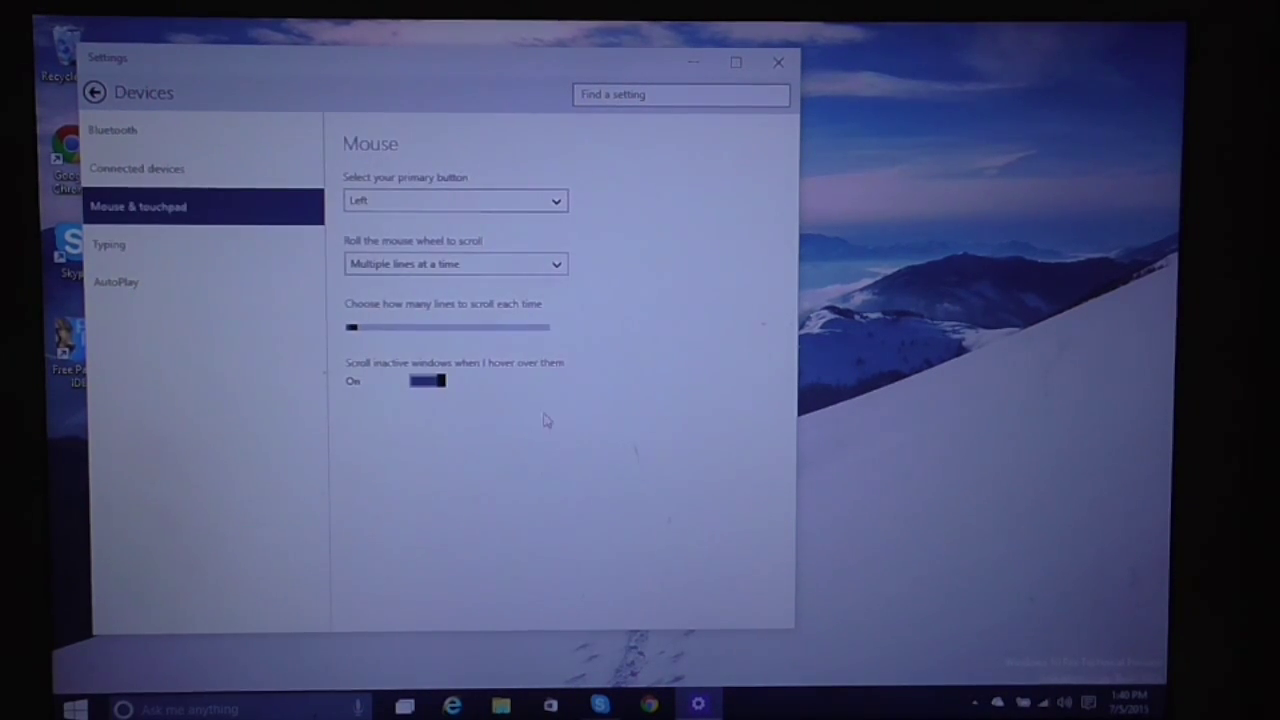
Step: View the Network & Internet Wi-Fi page, then close Settings
click(94, 91)
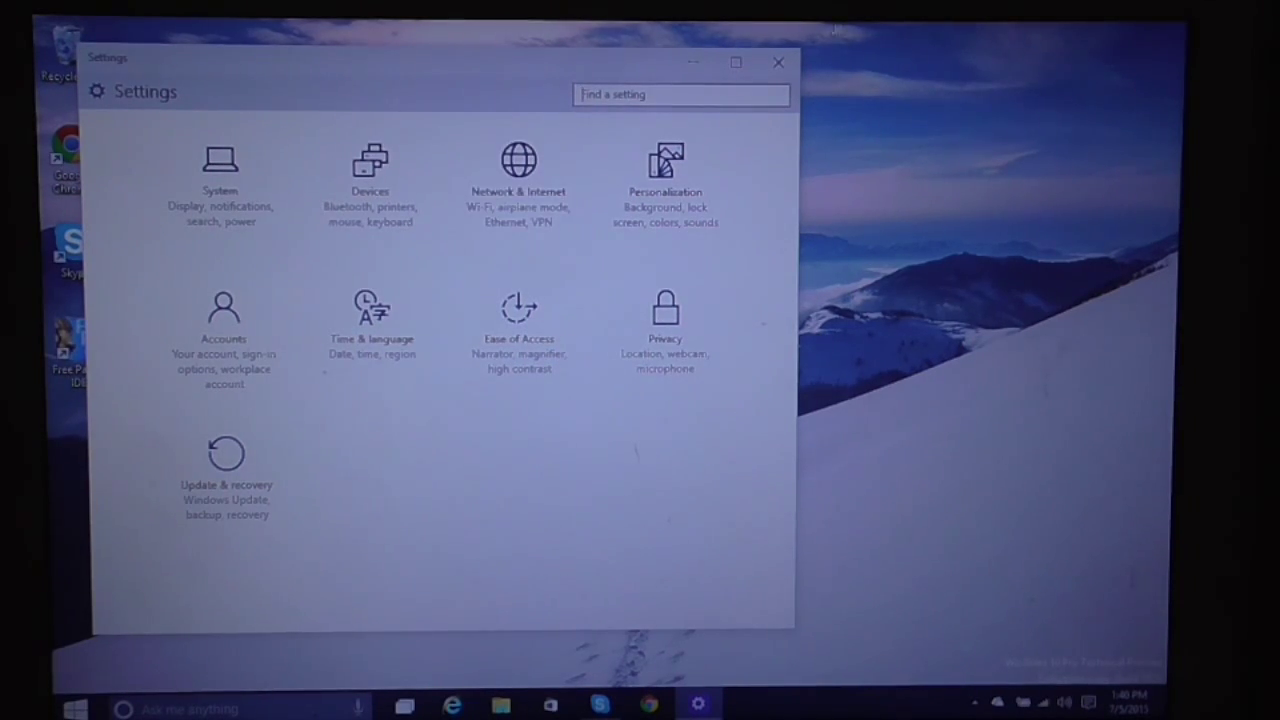
click(778, 62)
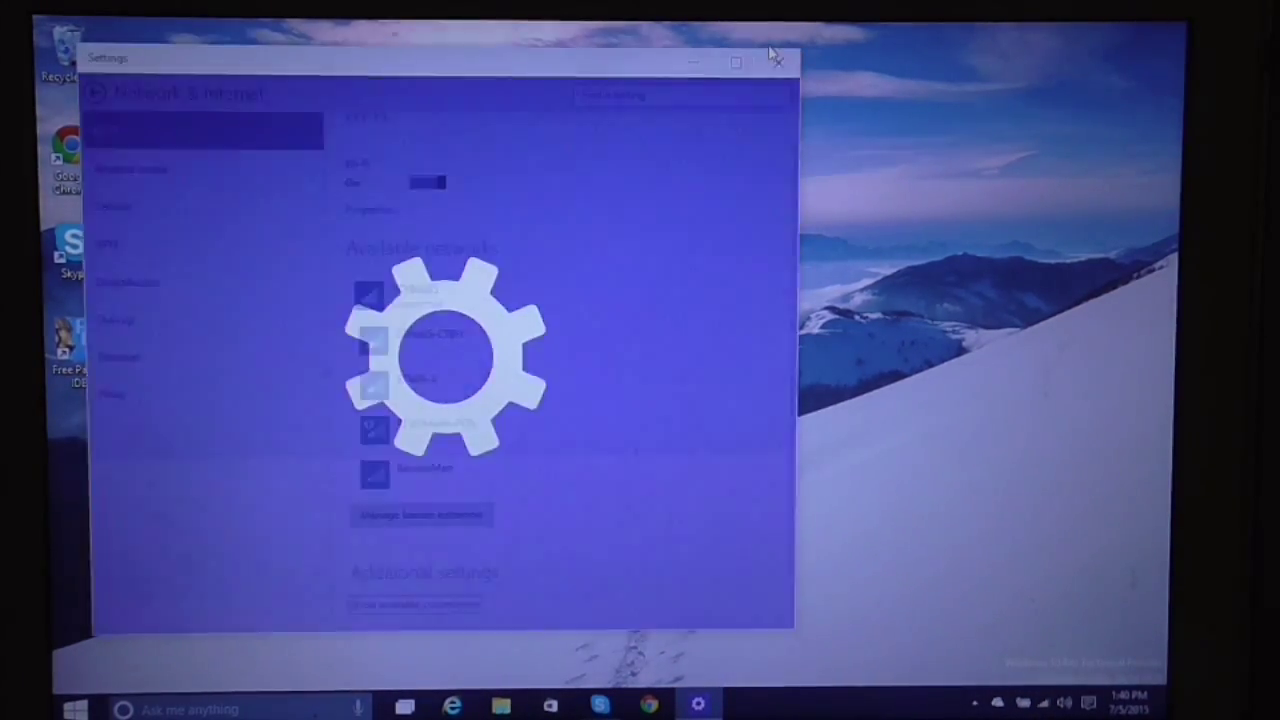
click(776, 60)
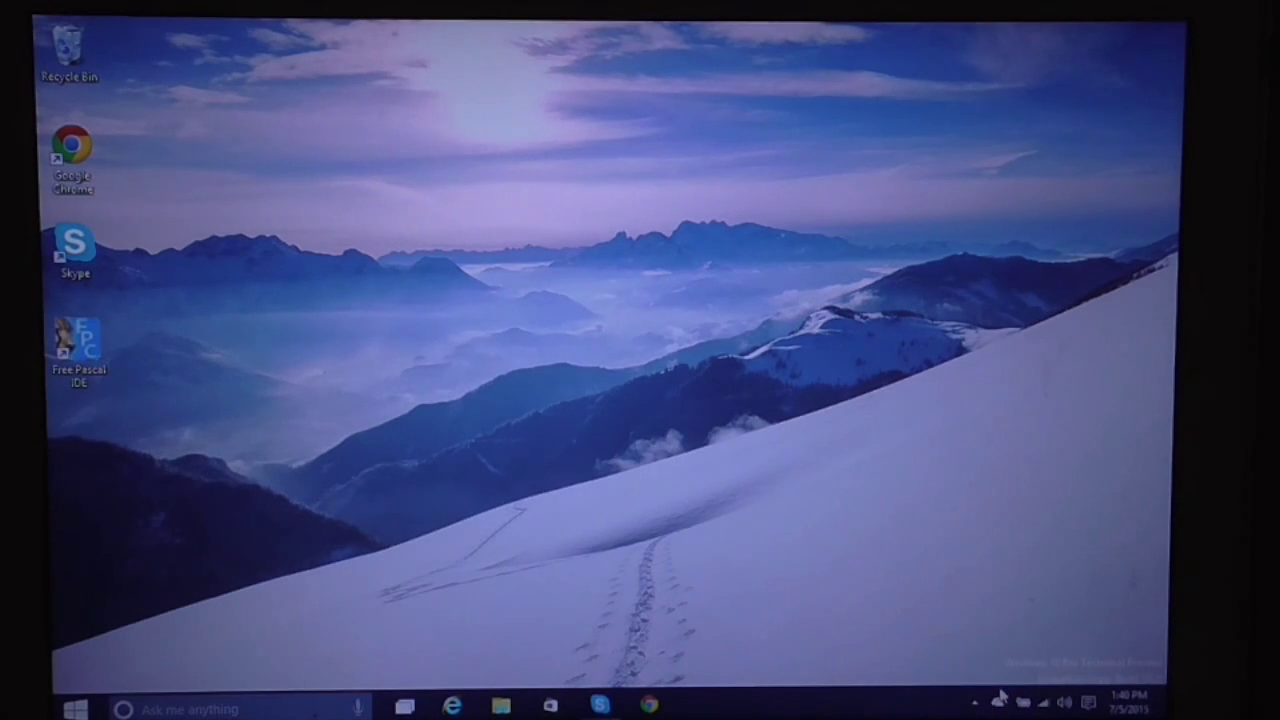